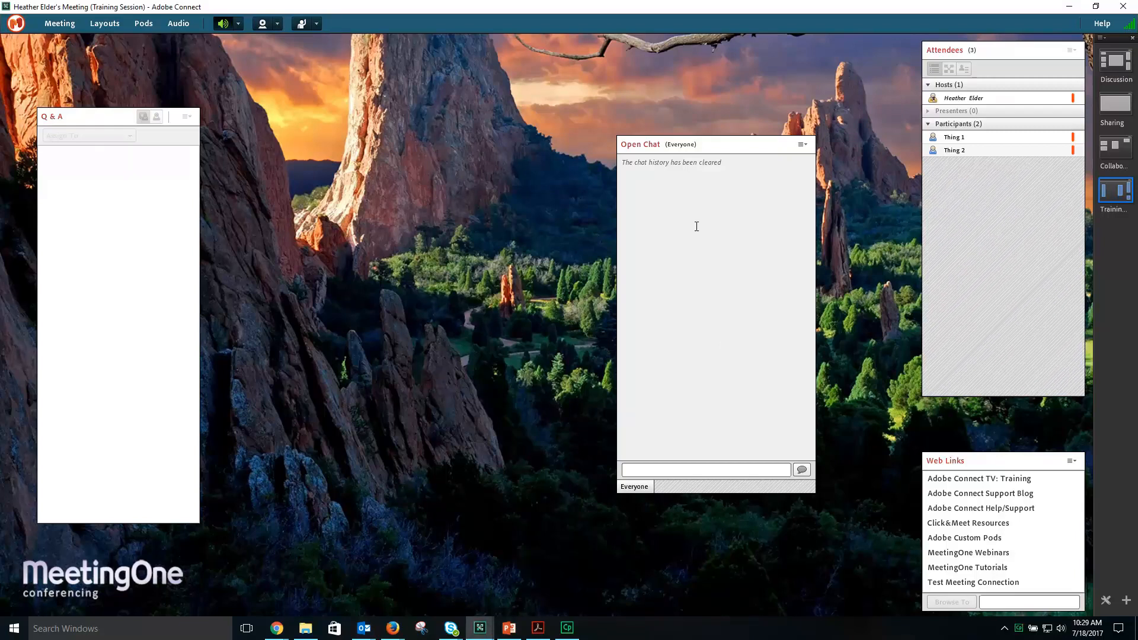
Add a new Chat 12 pod via Pods > Chat and align it level with the Q & A pod.
click(143, 23)
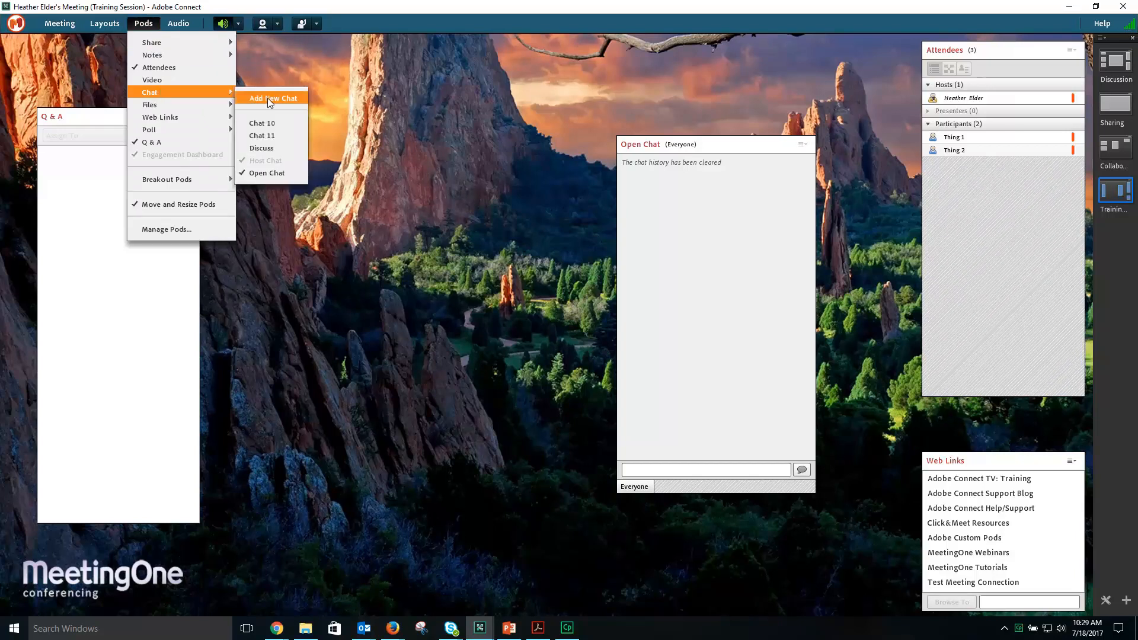
click(273, 97)
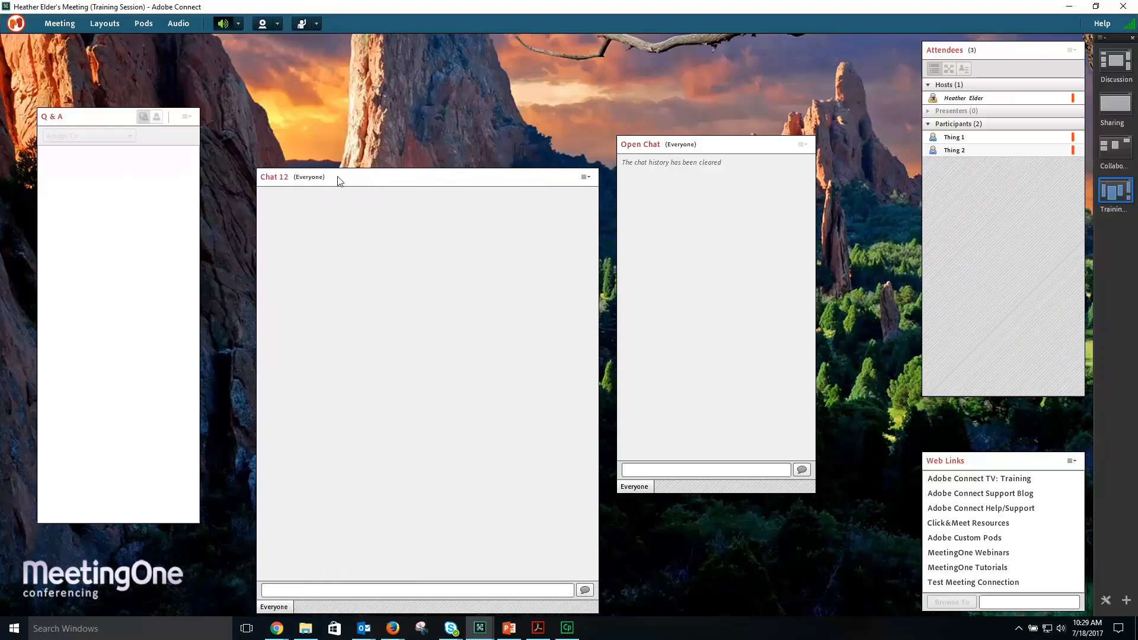
drag(326, 176, 326, 116)
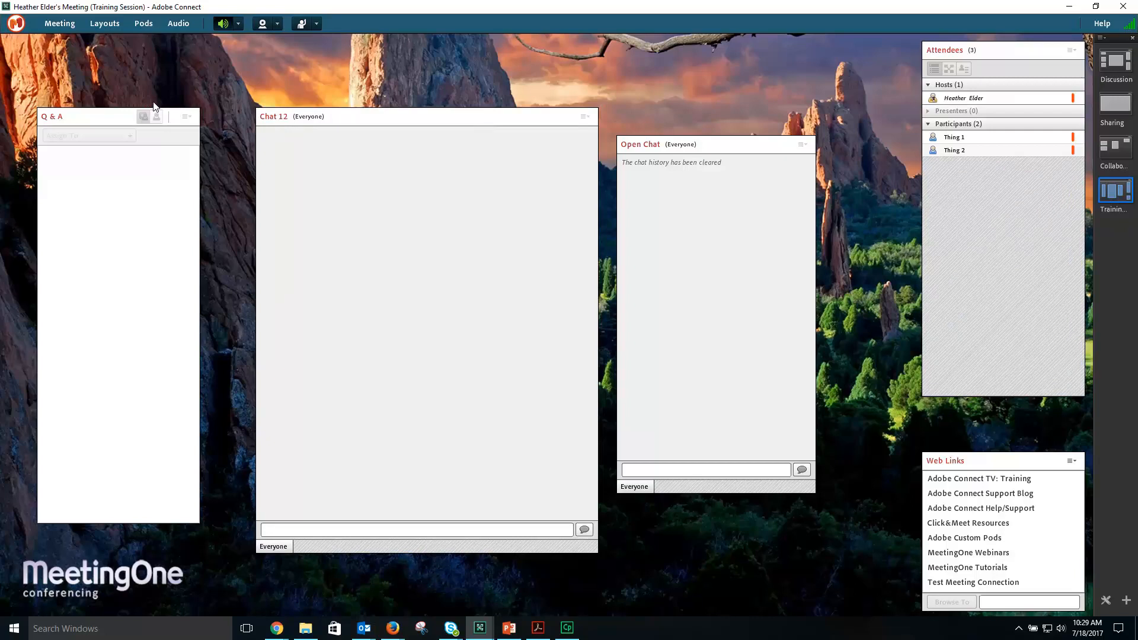
mouse_move(86, 77)
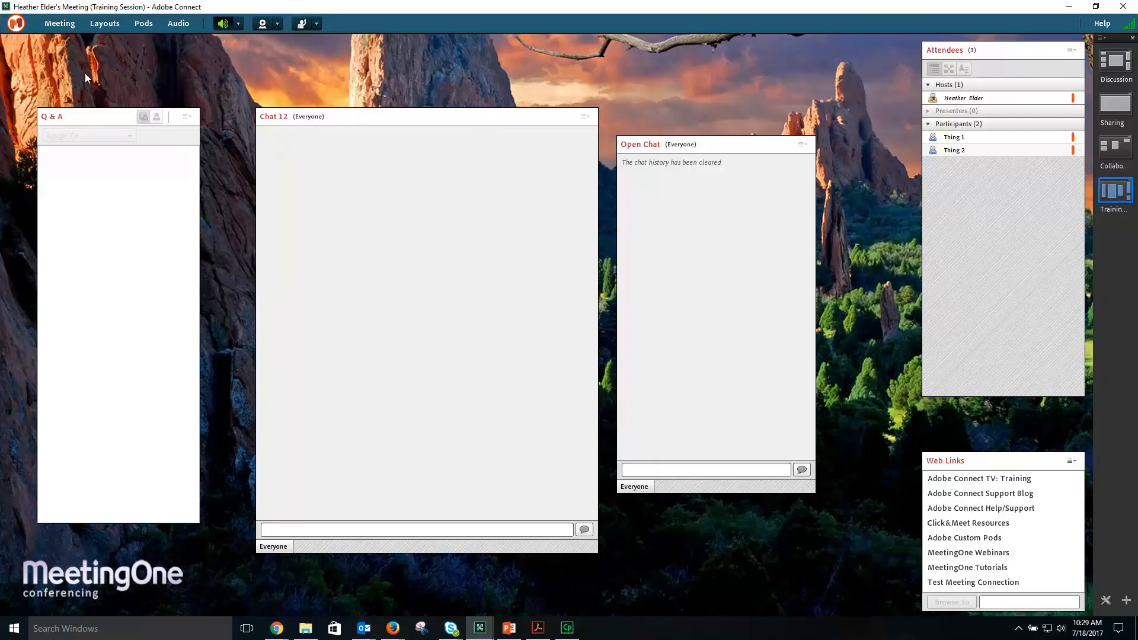
mouse_move(58, 35)
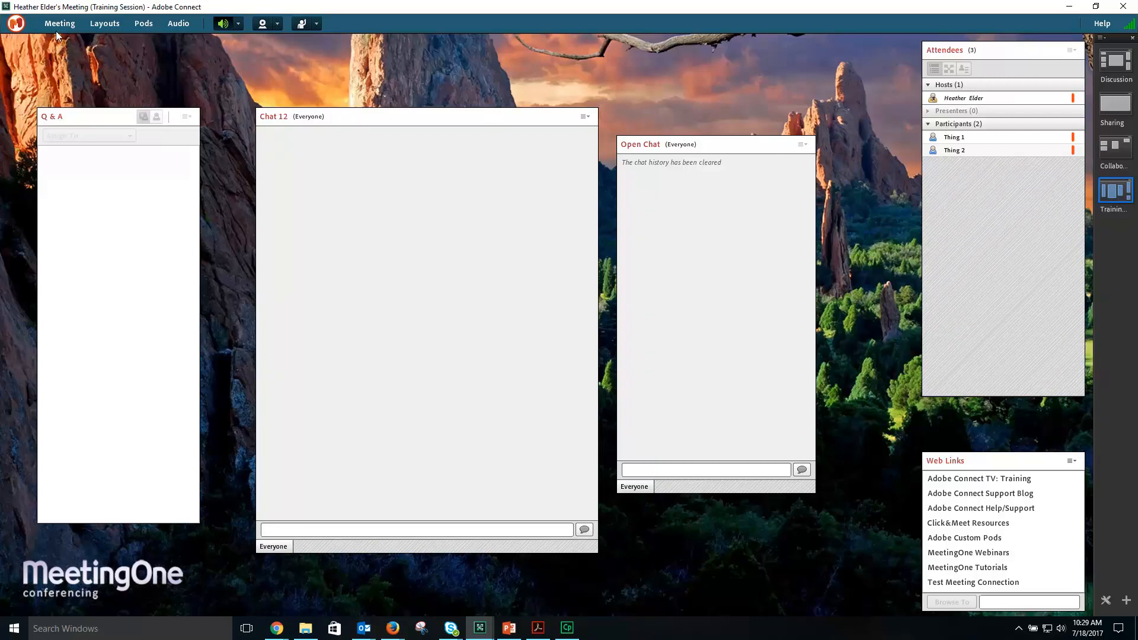
click(59, 23)
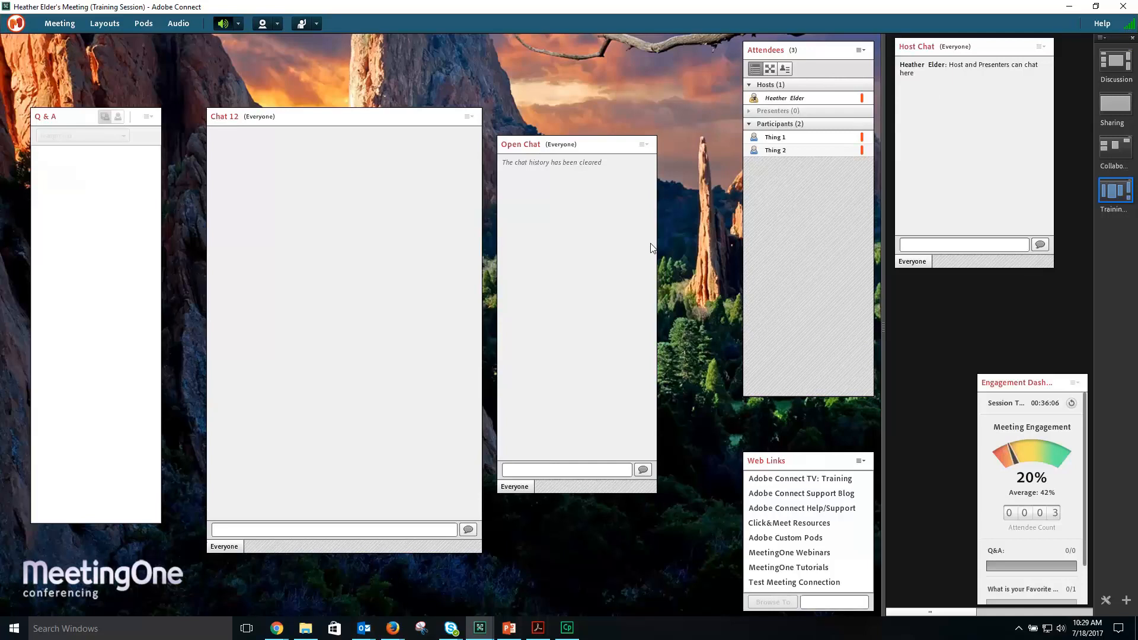
click(59, 23)
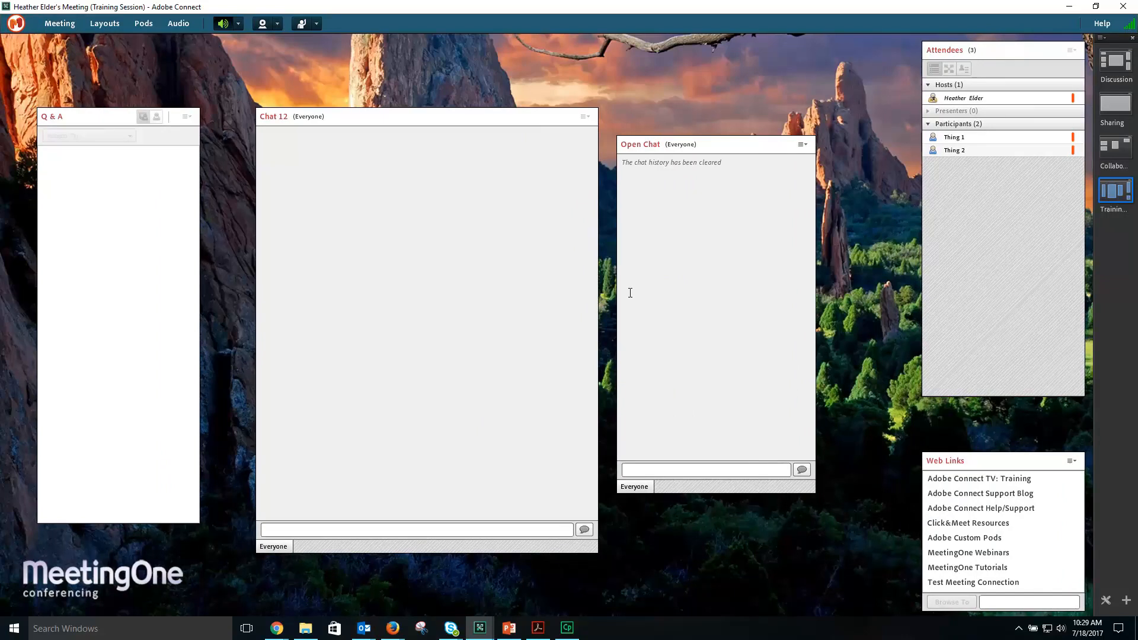
Send the message 'Text Here' to everyone in the Open Chat pod.
click(705, 469)
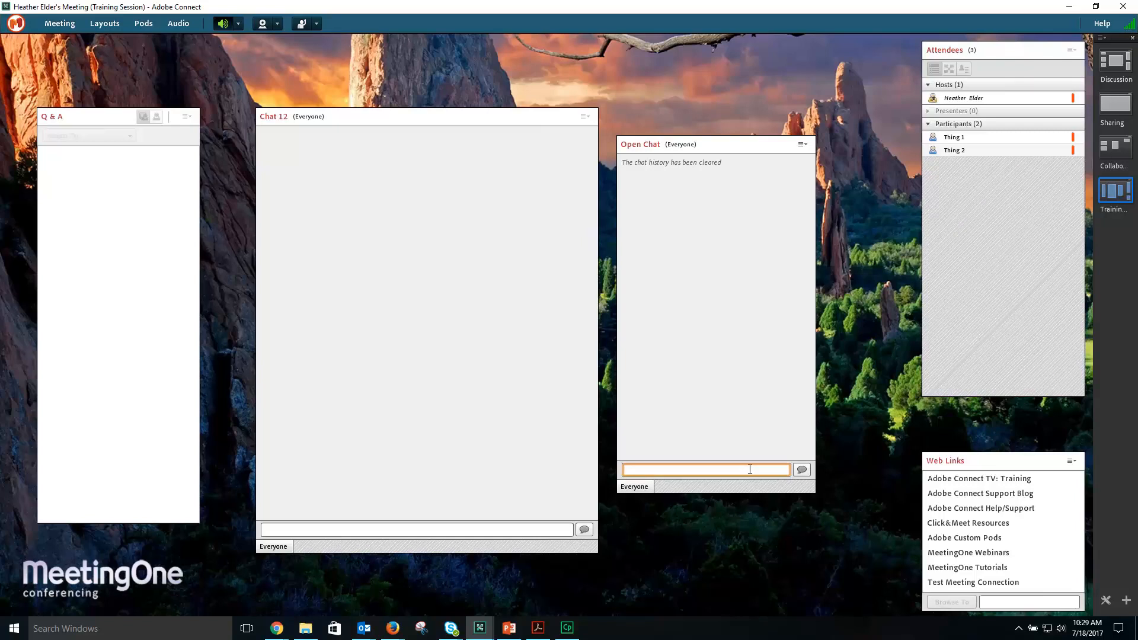
text(Text HEre)
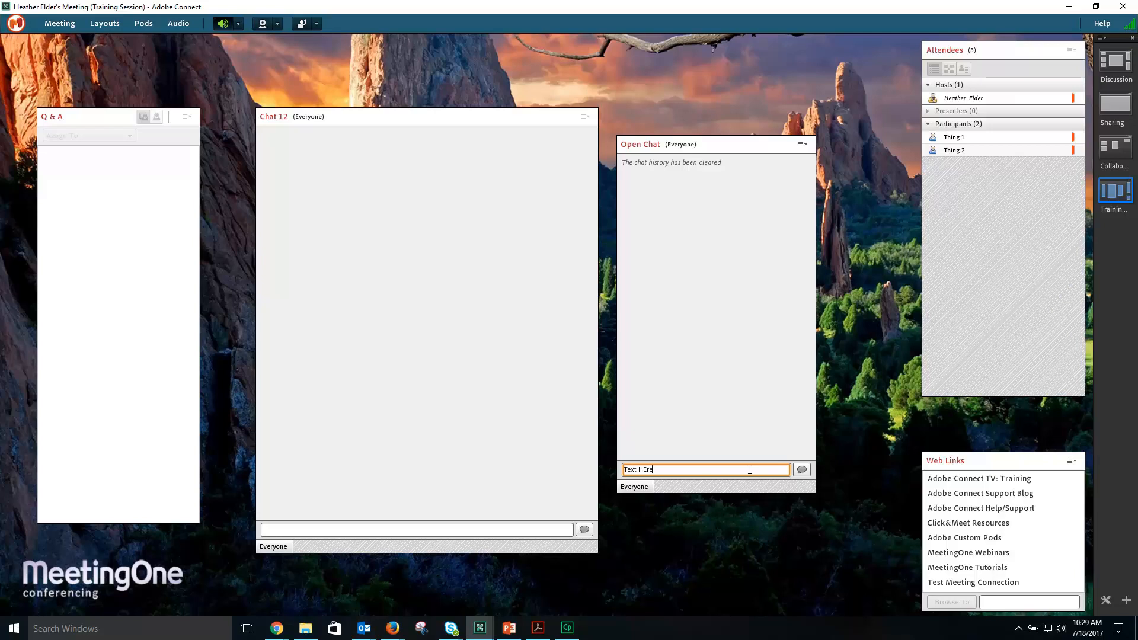
text(Text Here)
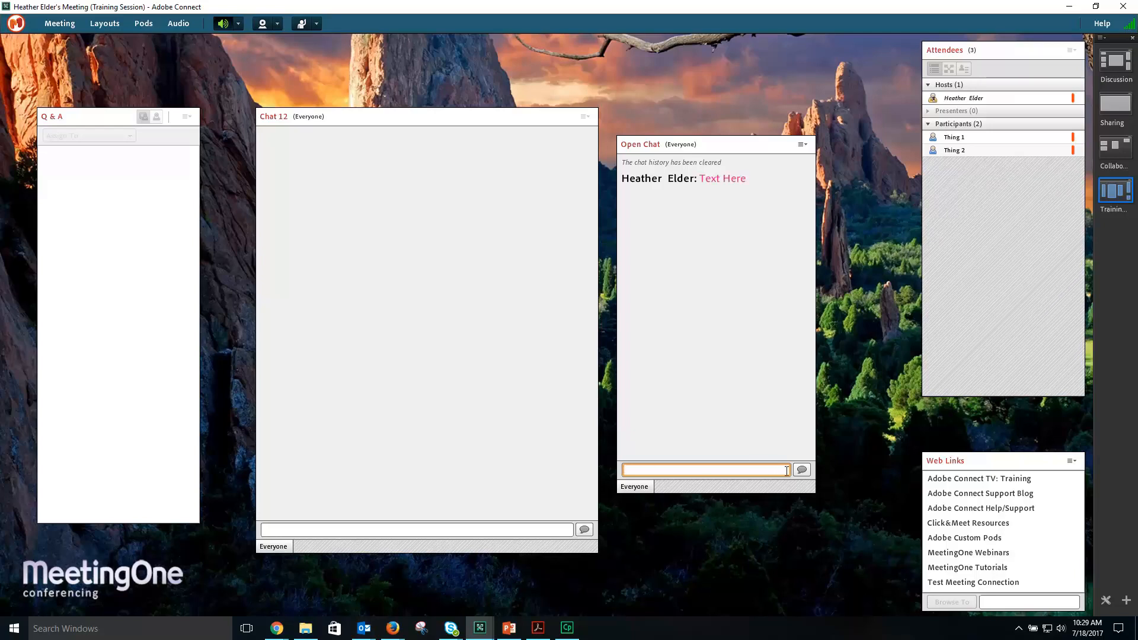
mouse_move(801, 470)
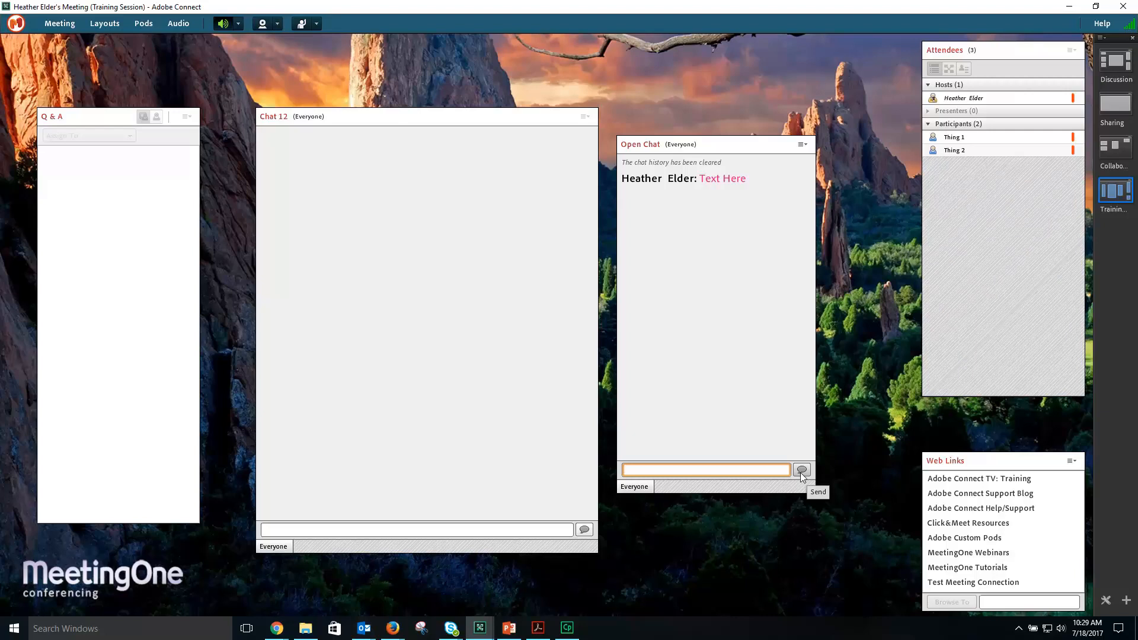
click(802, 143)
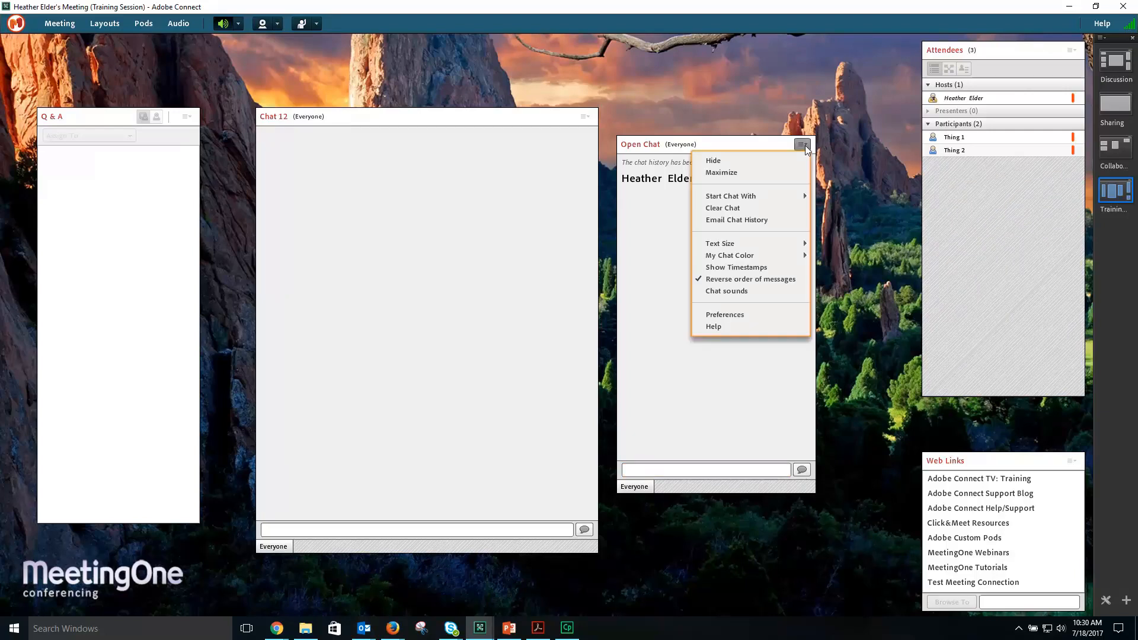
mouse_move(737, 220)
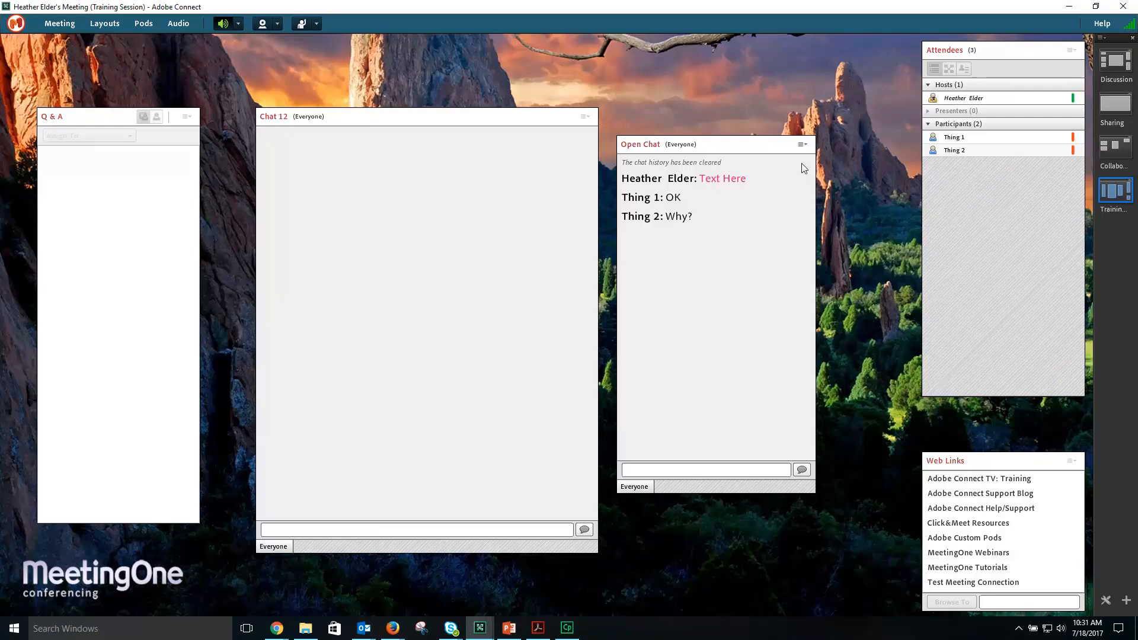
Start a private chat with attendee Thing 1, then return to the Everyone tab.
click(801, 145)
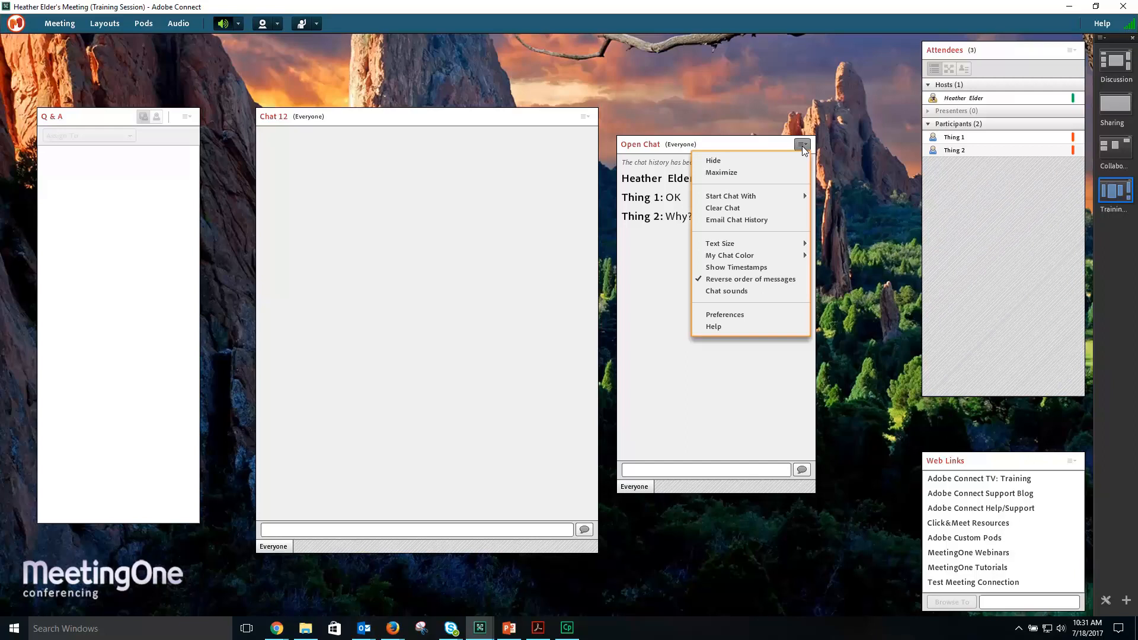
mouse_move(731, 195)
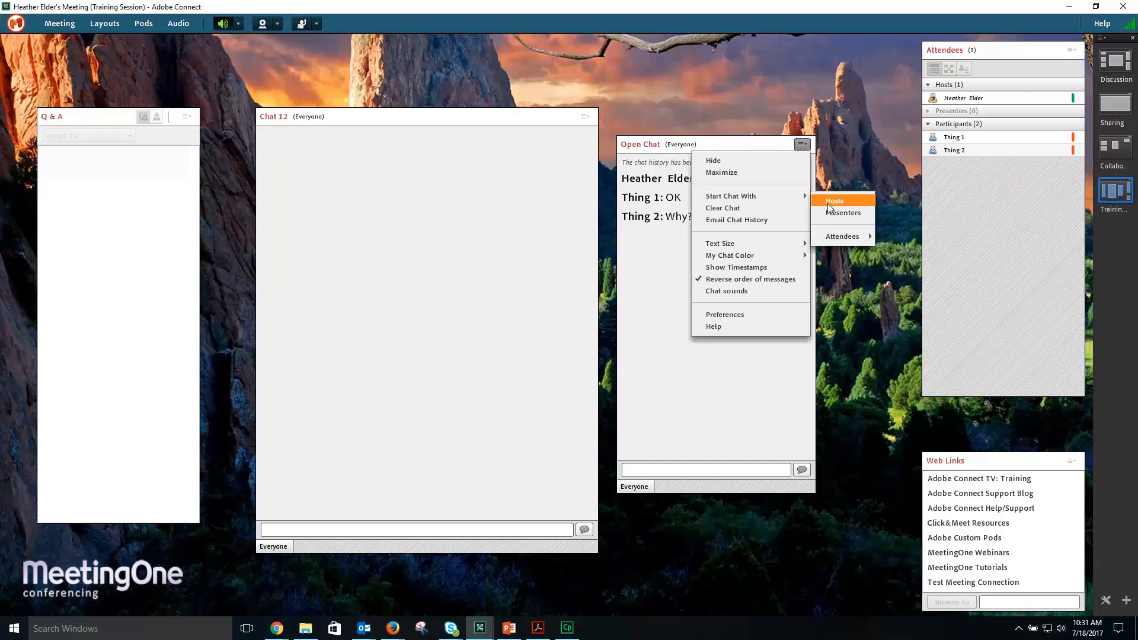
mouse_move(843, 236)
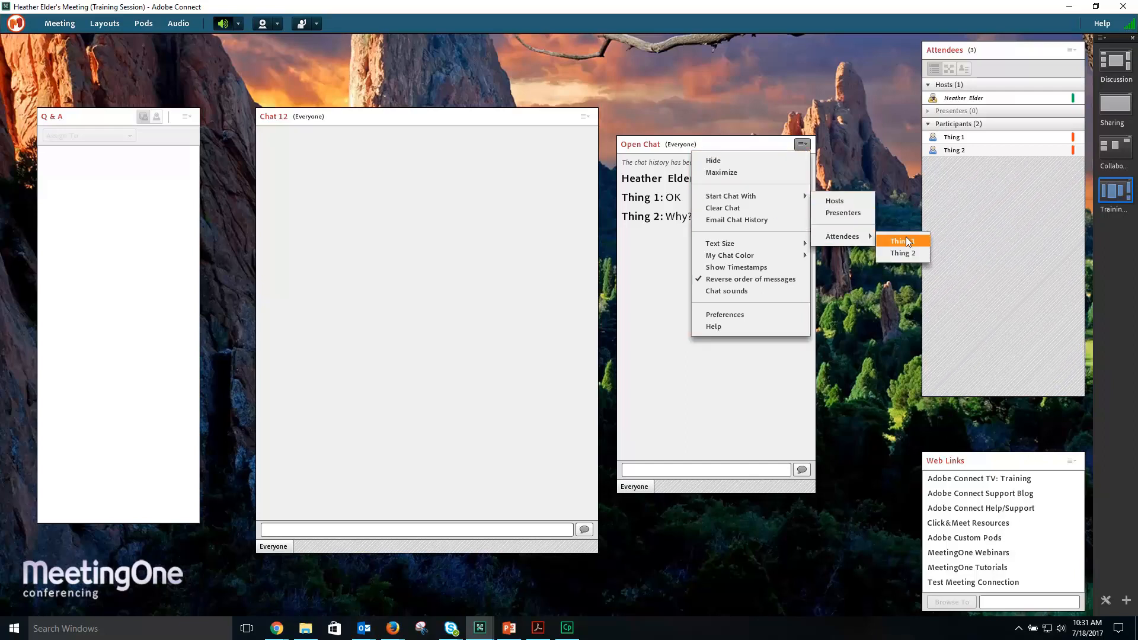
mouse_move(903, 253)
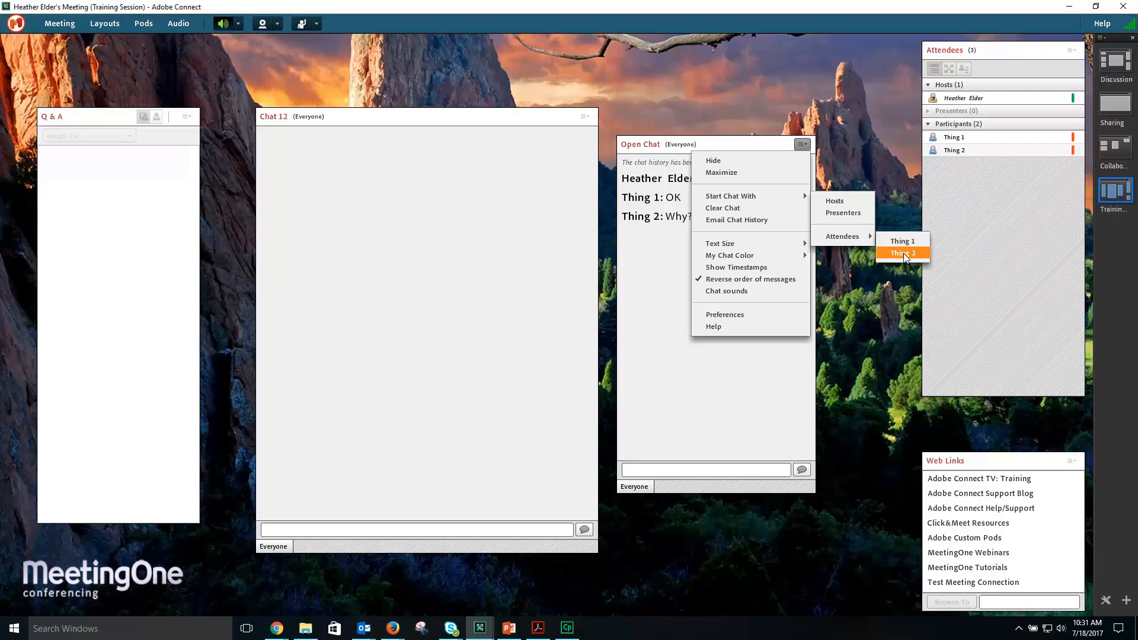
mouse_move(902, 241)
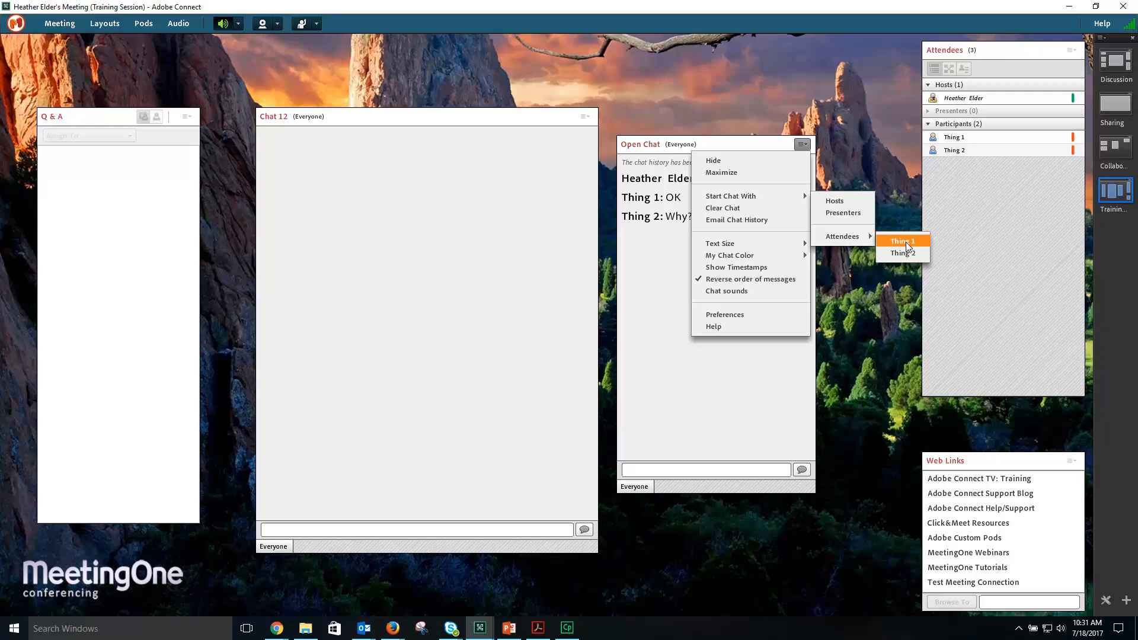
click(902, 241)
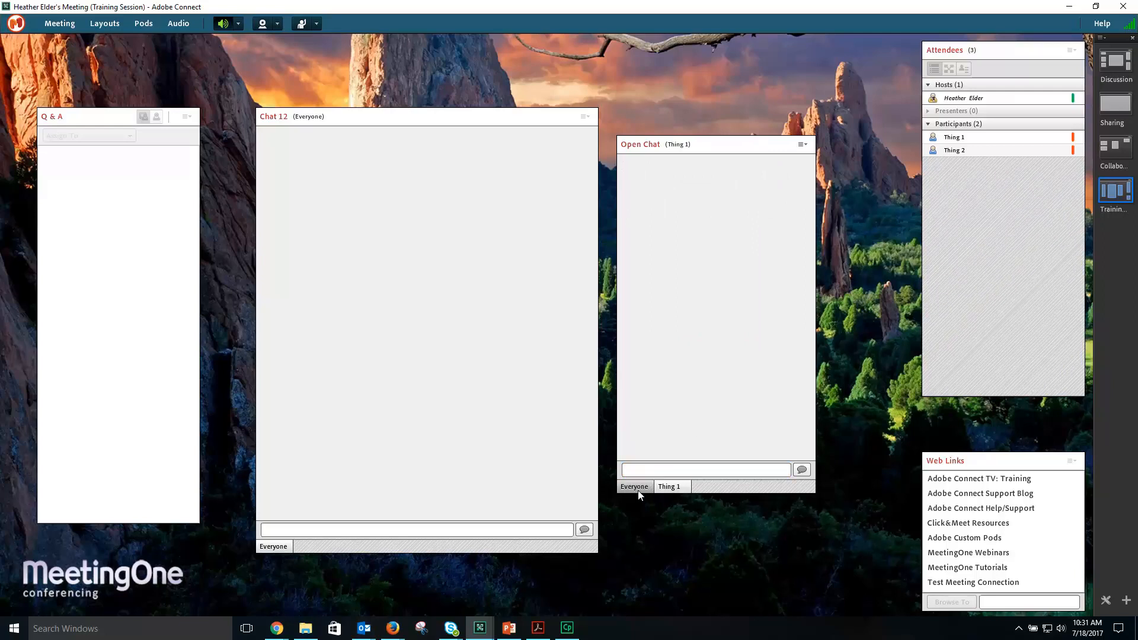
click(634, 486)
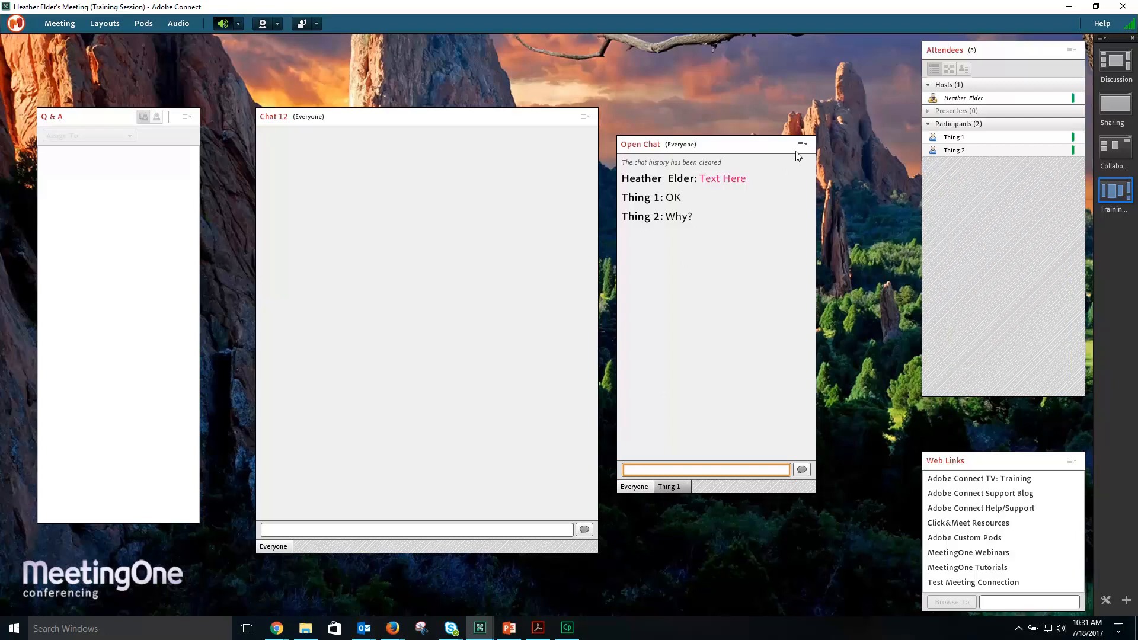
click(801, 144)
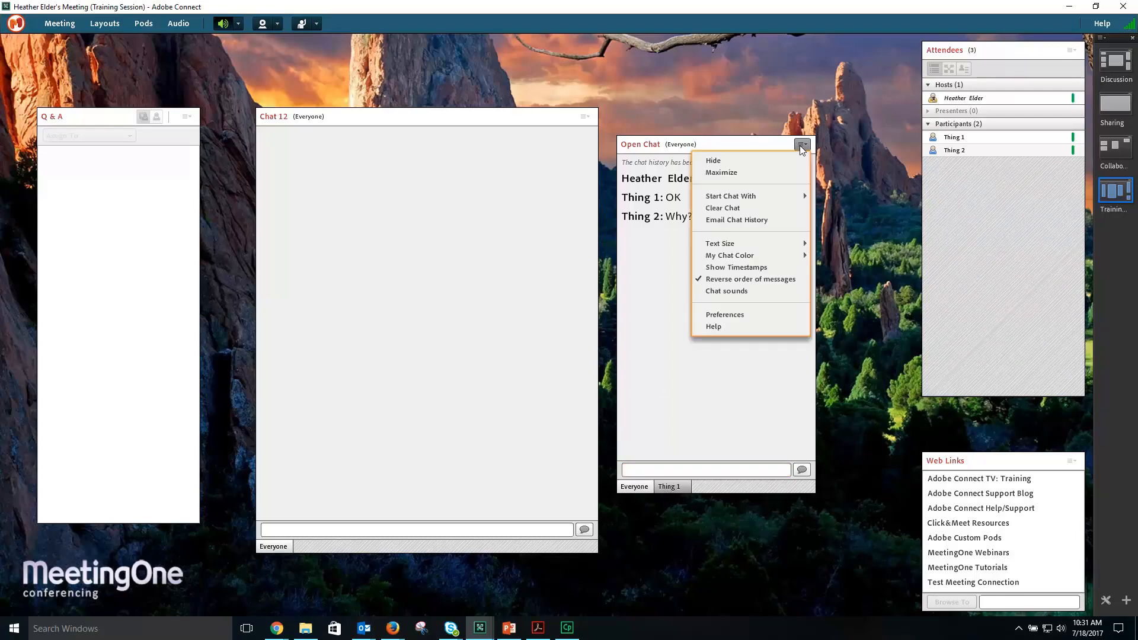
click(722, 209)
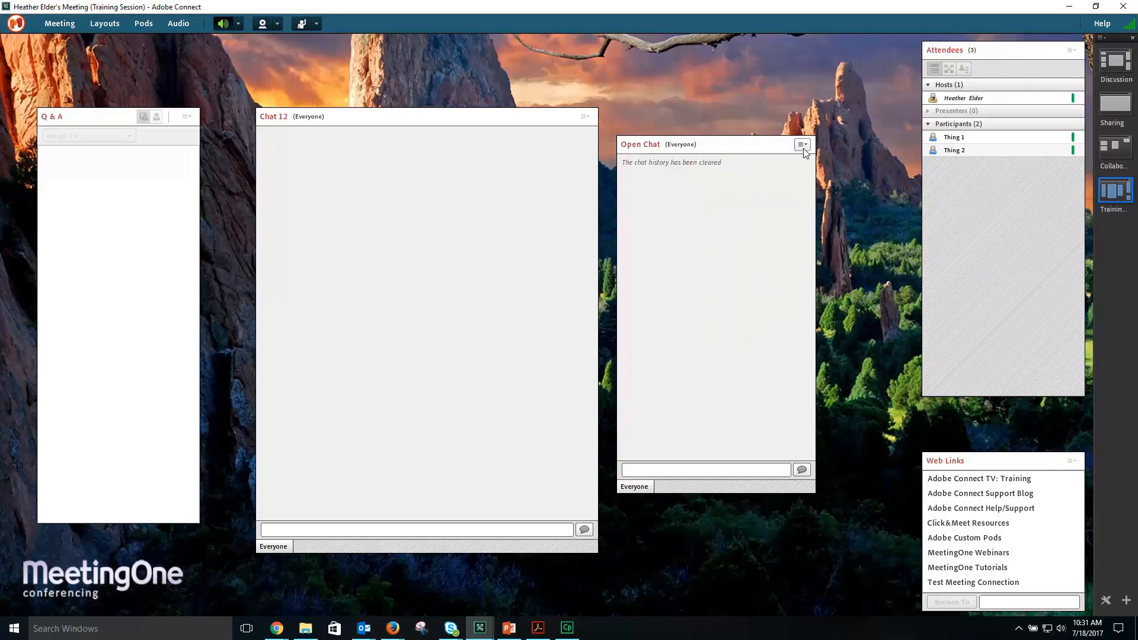
mouse_move(802, 145)
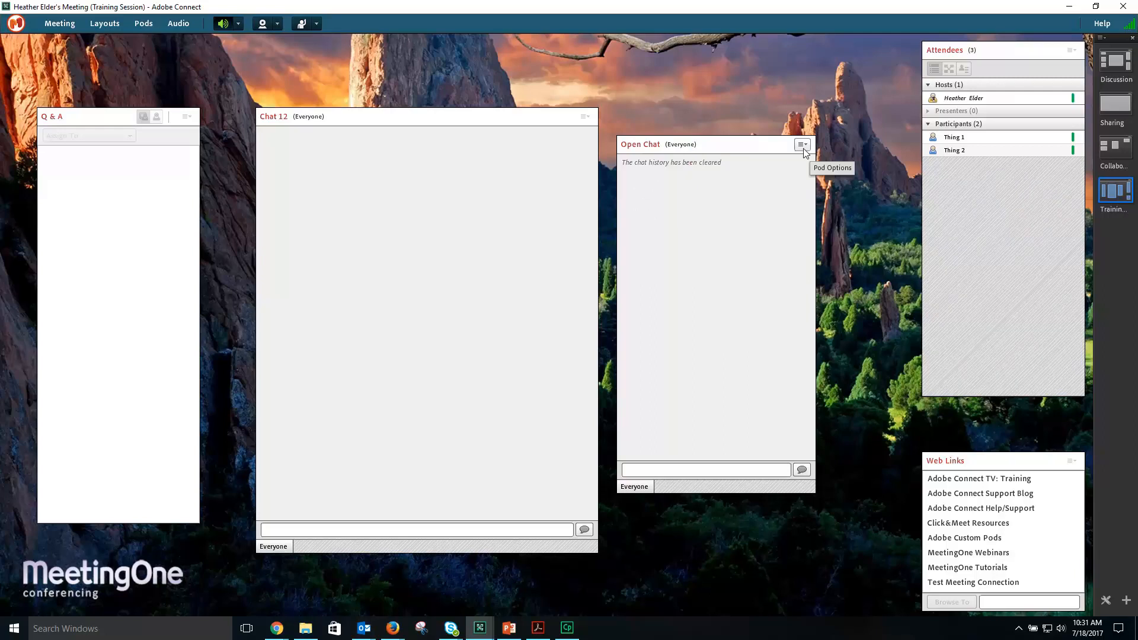
mouse_move(809, 252)
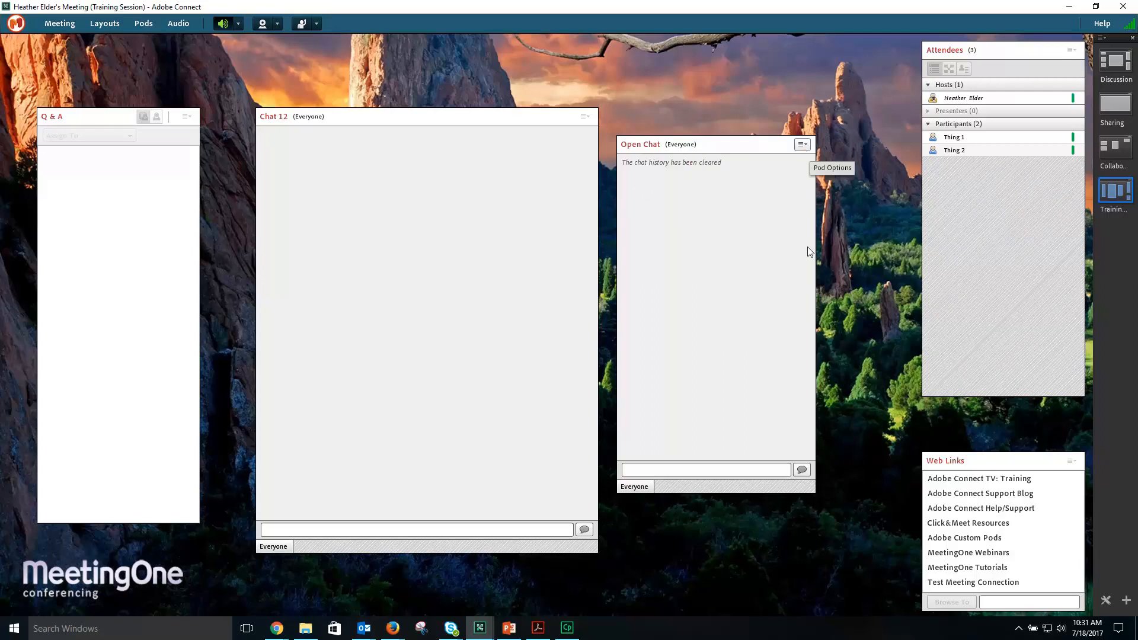
click(801, 144)
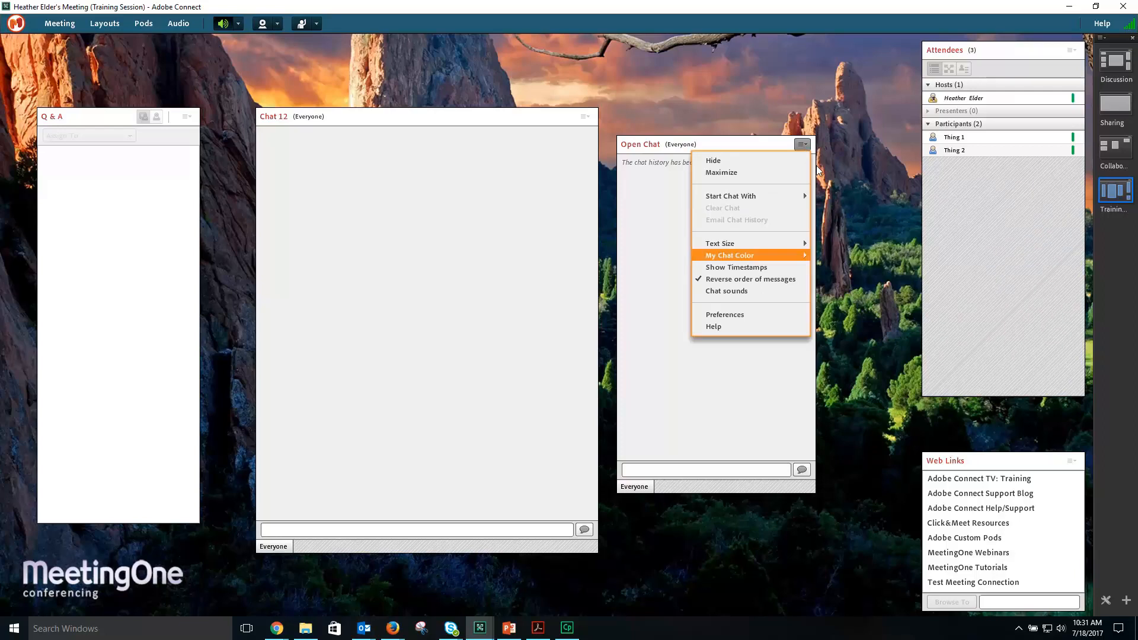
mouse_move(824, 223)
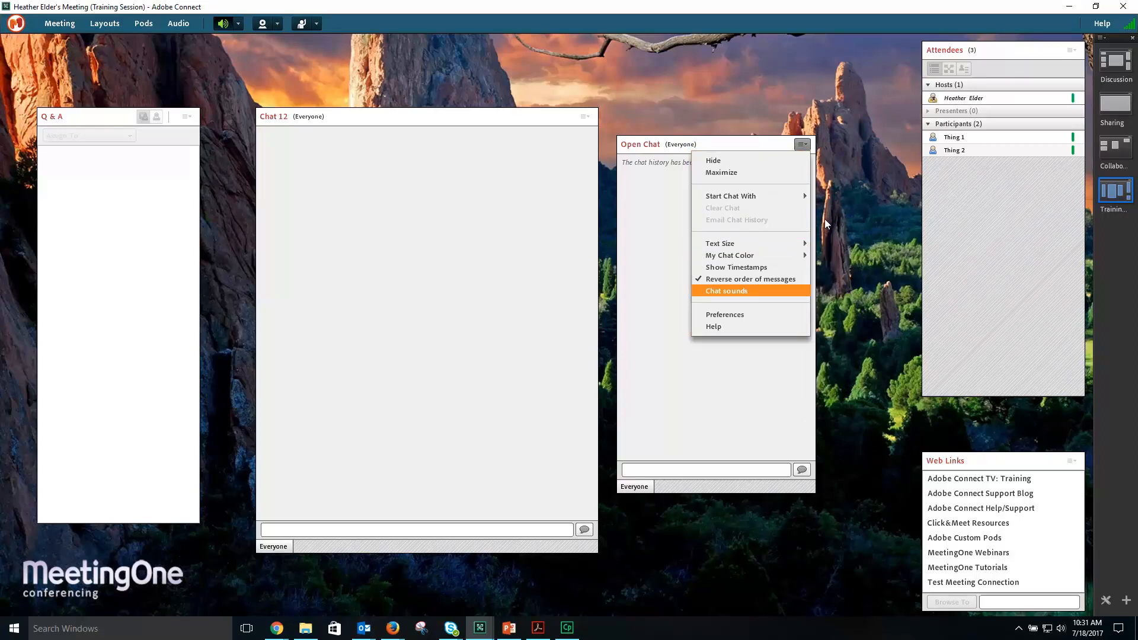
mouse_move(830, 313)
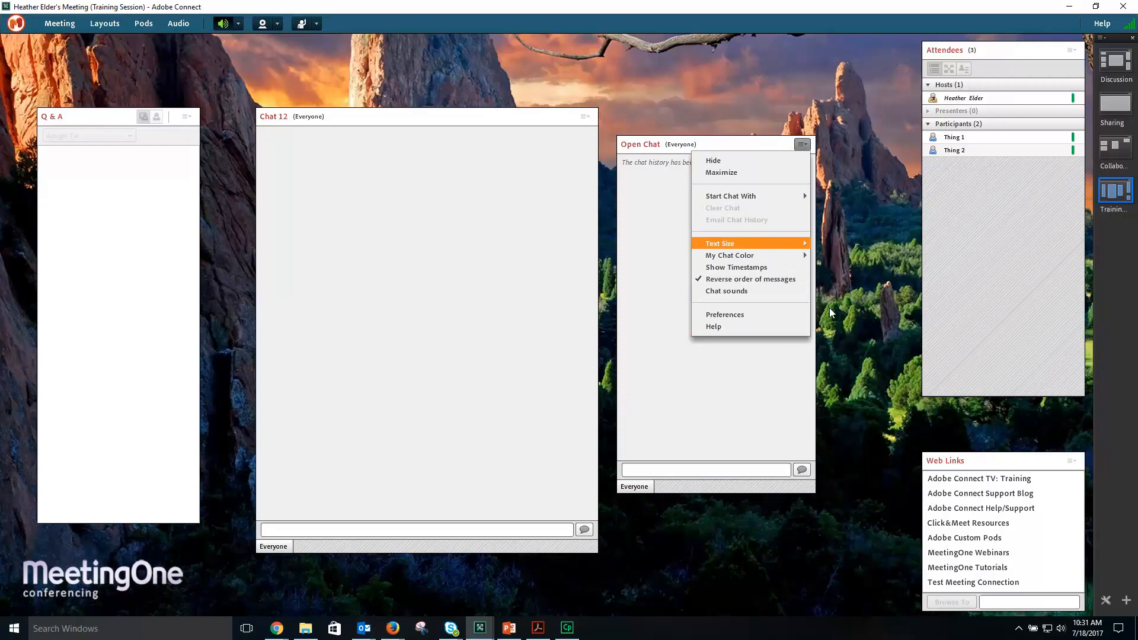
click(722, 208)
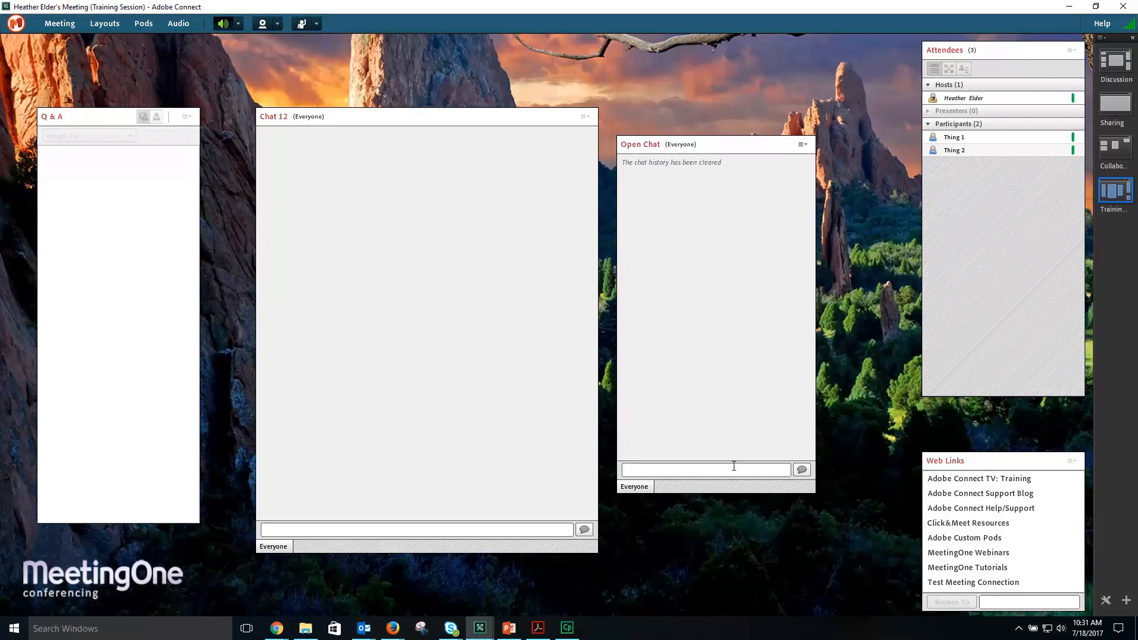
Send 'Bigger Text', set My Chat Color to red, then send 'Everyone Can see'.
text(Bigge)
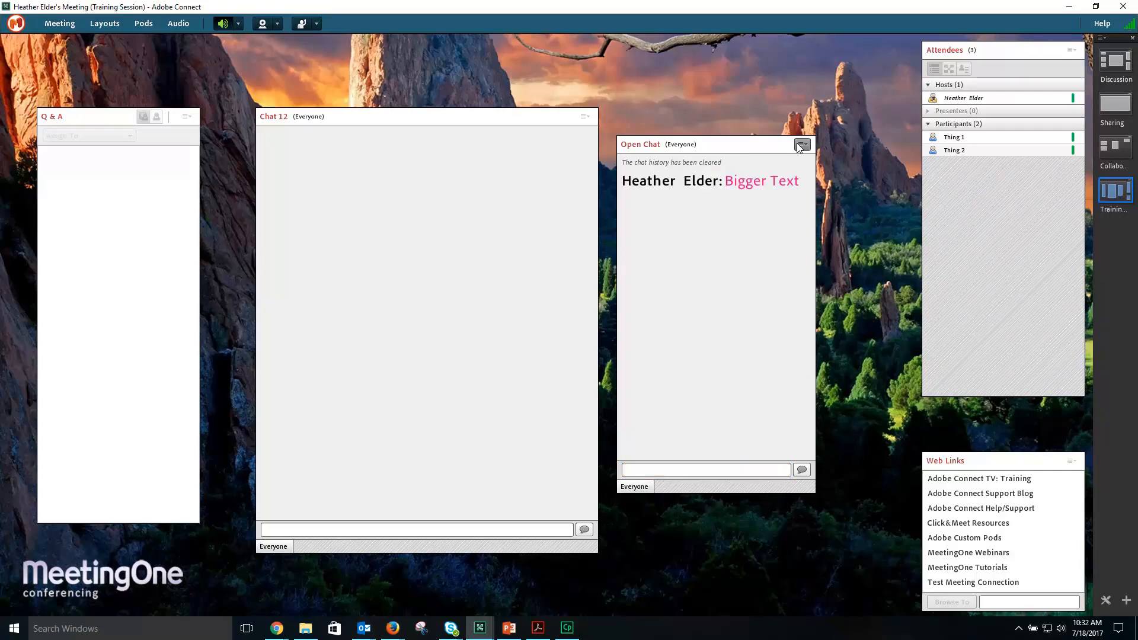
click(802, 145)
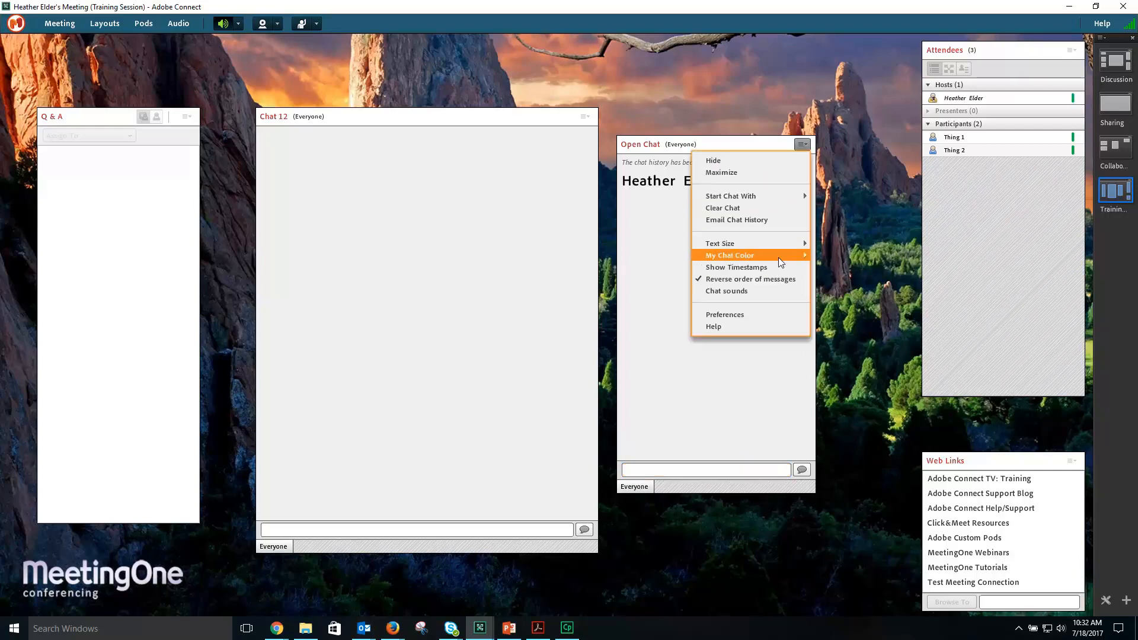
mouse_move(730, 255)
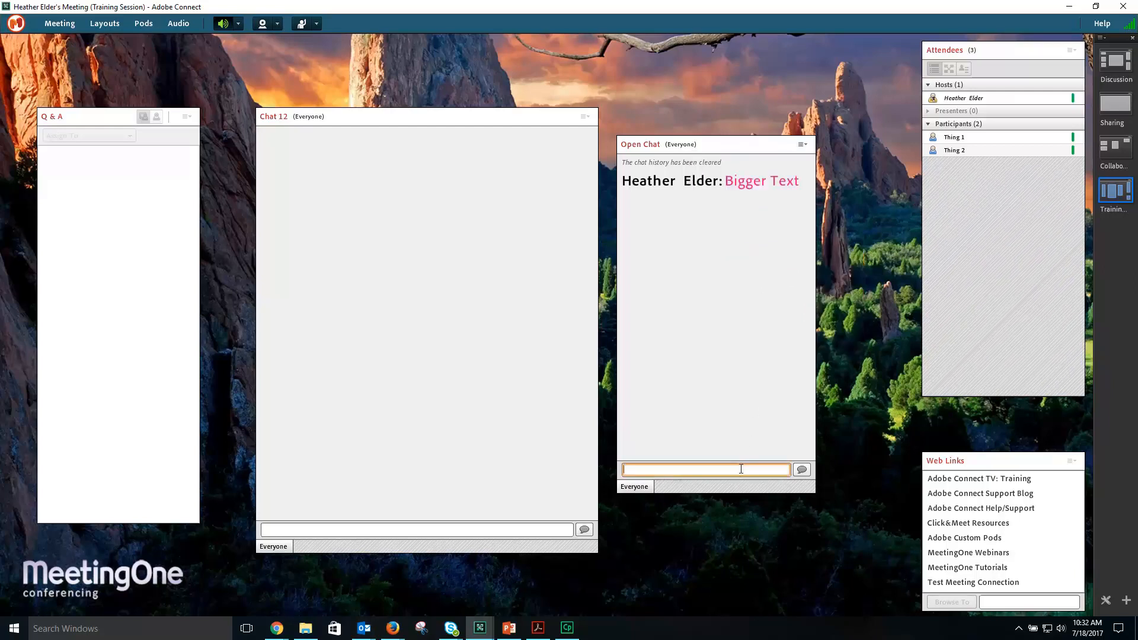
text(Everyone)
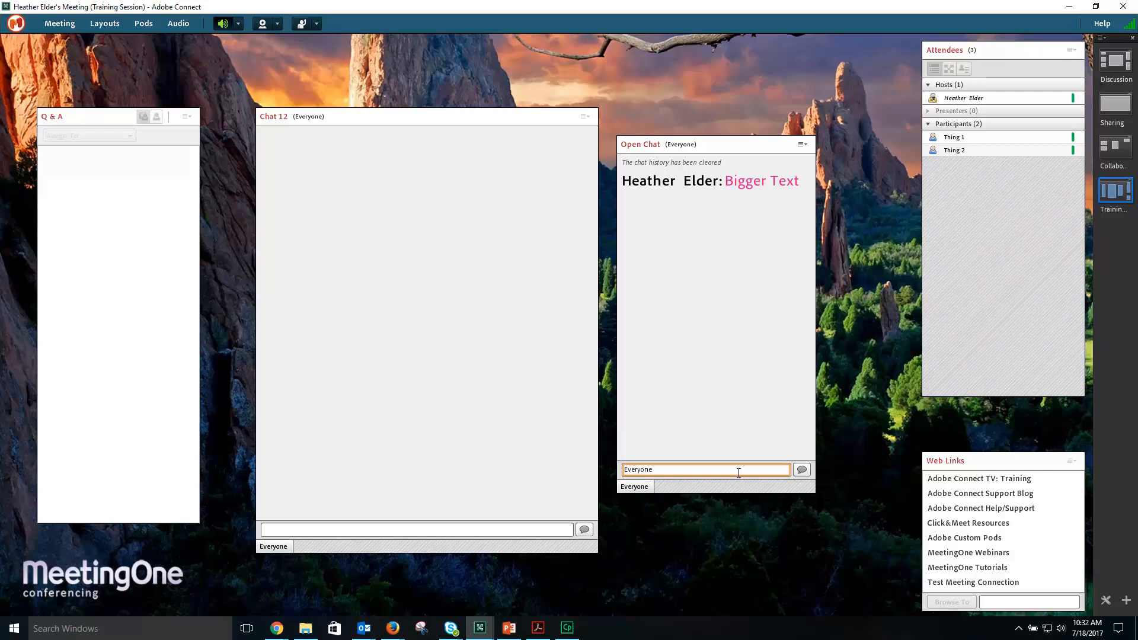
text(Camn)
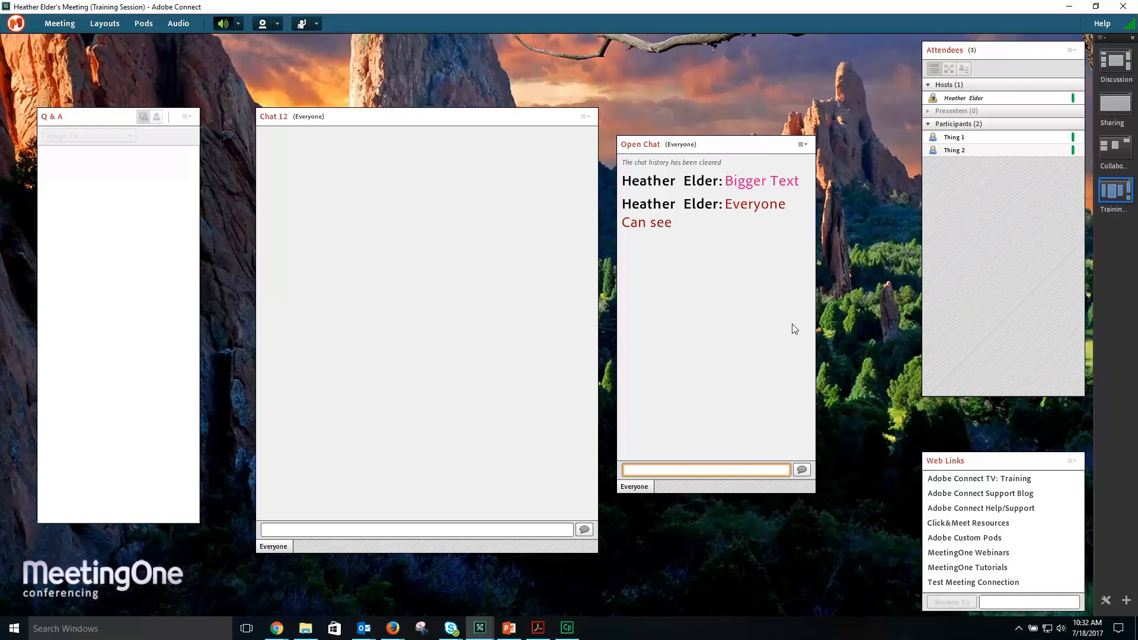
Enable Show Timestamps and Chat sounds in the Open Chat pod options.
click(801, 145)
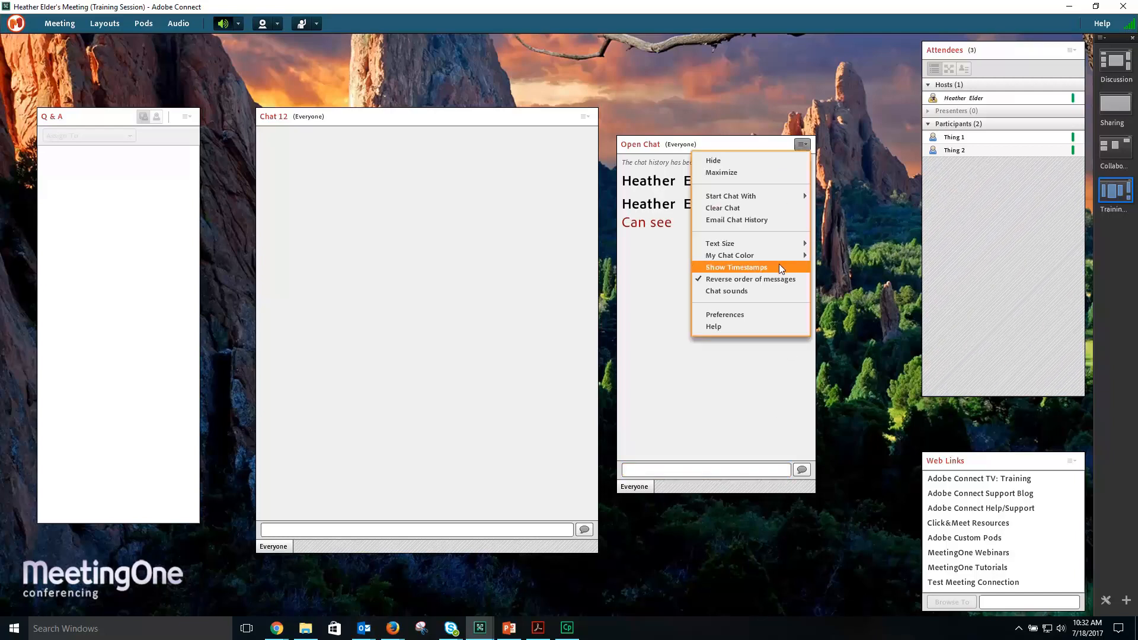
click(735, 267)
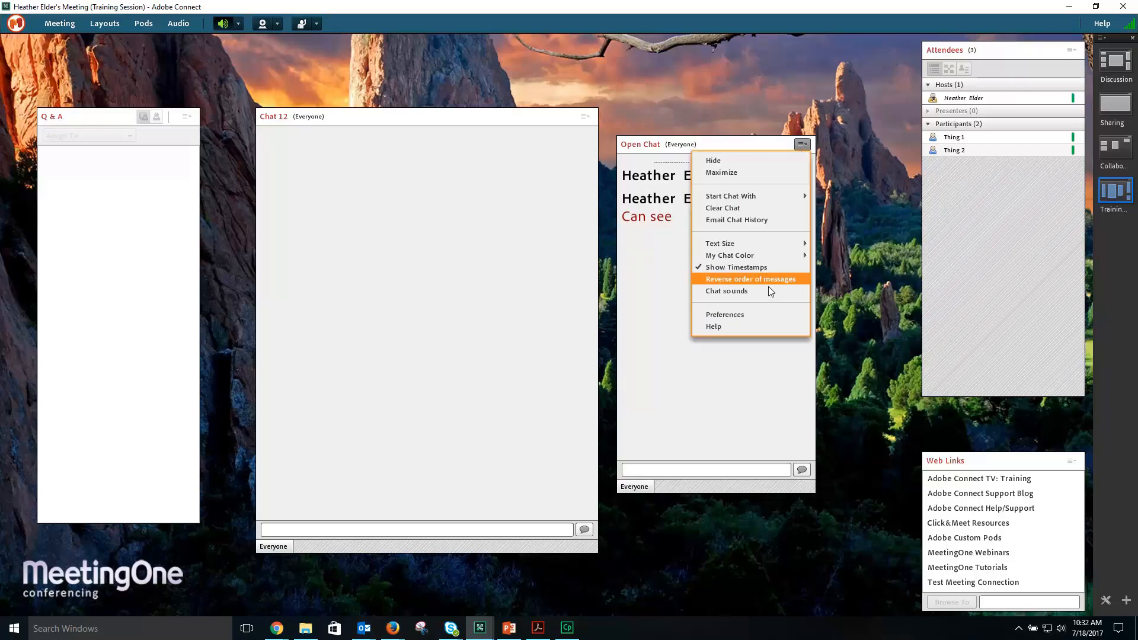
click(727, 291)
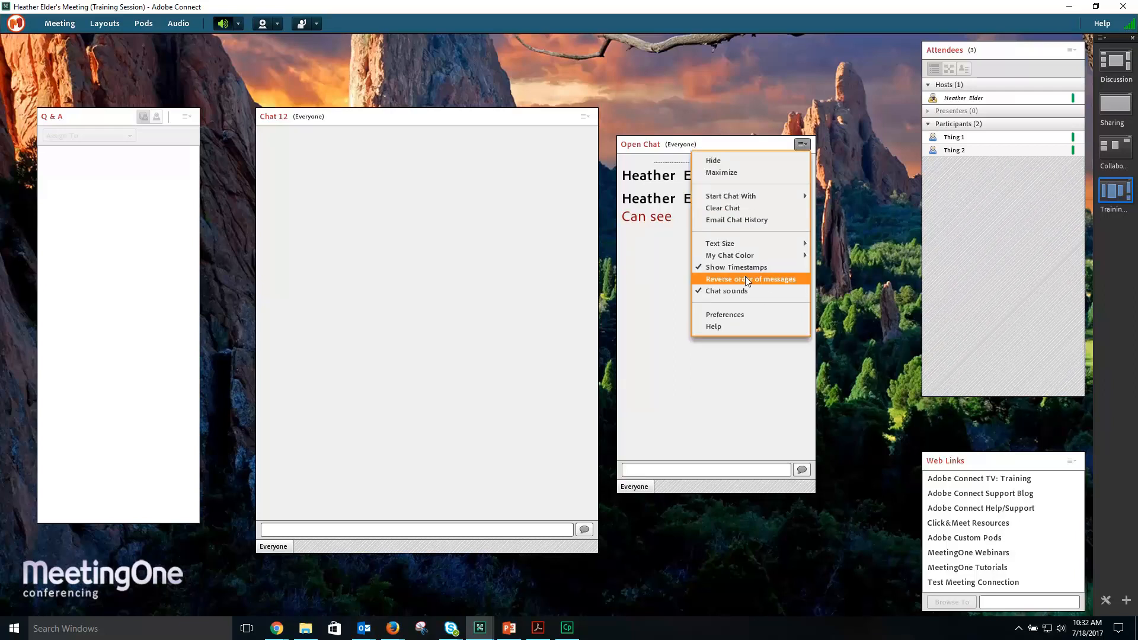
mouse_move(726, 290)
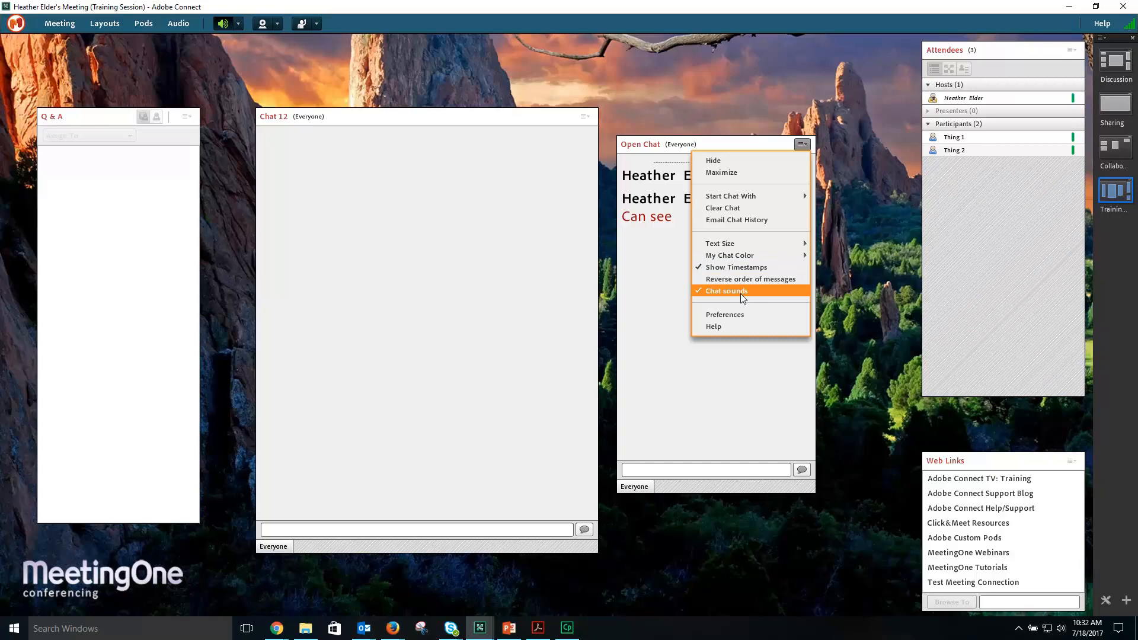
mouse_move(743, 332)
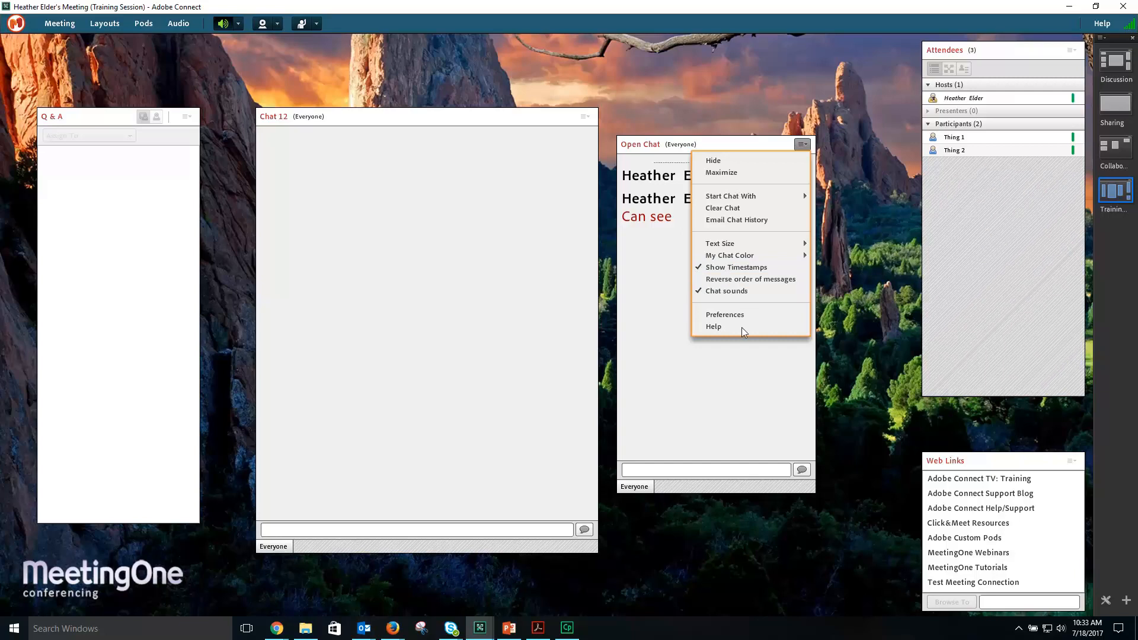
mouse_move(751, 328)
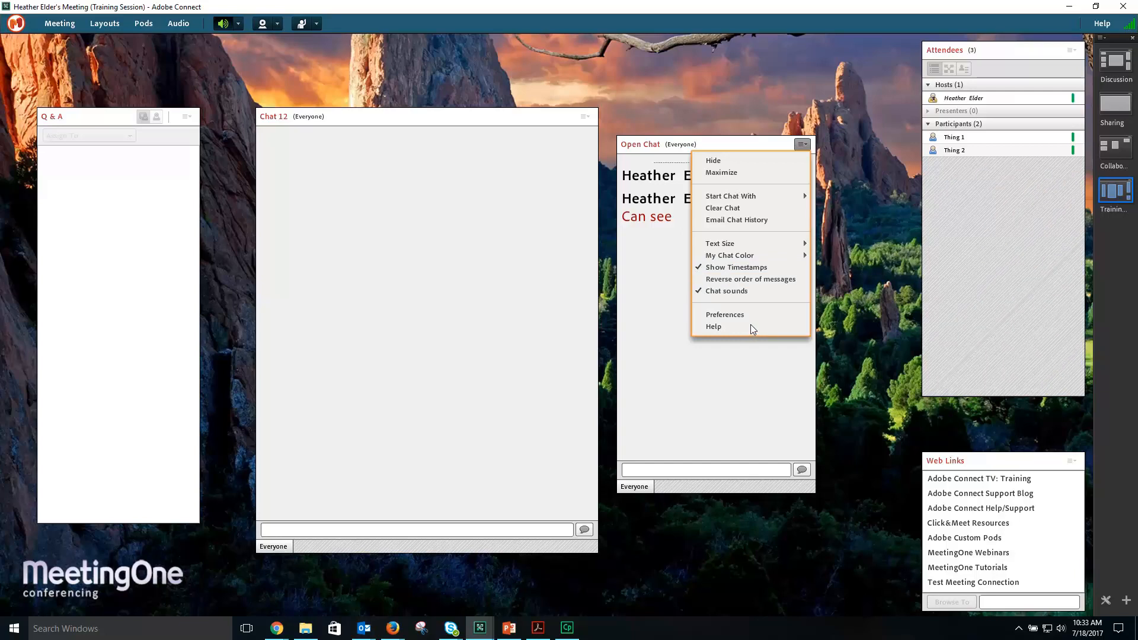
mouse_move(757, 322)
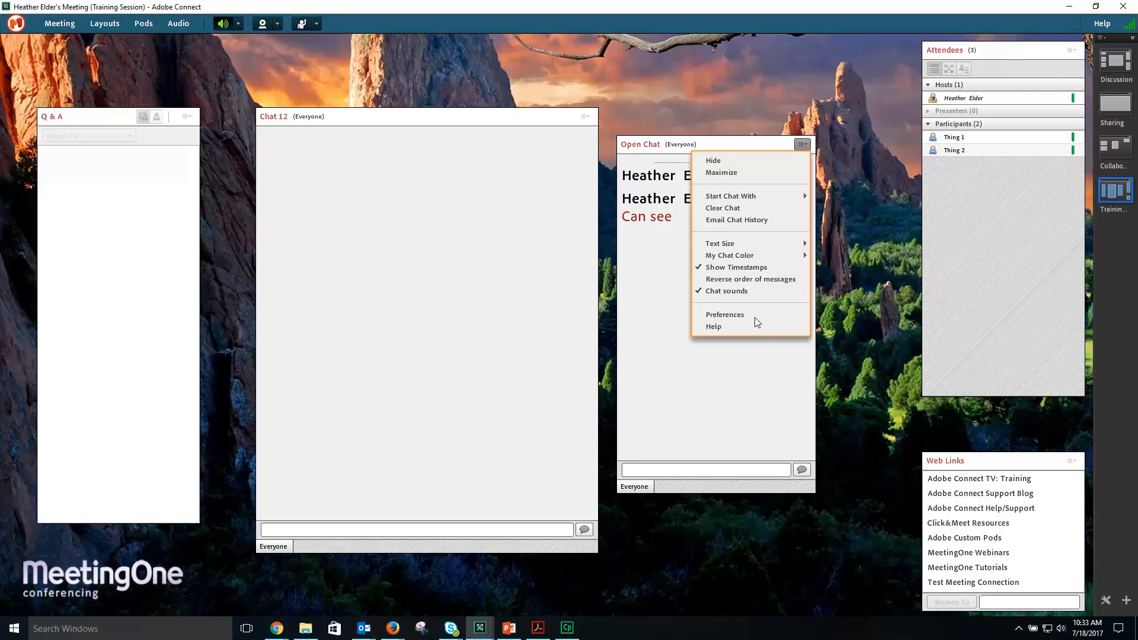
click(725, 315)
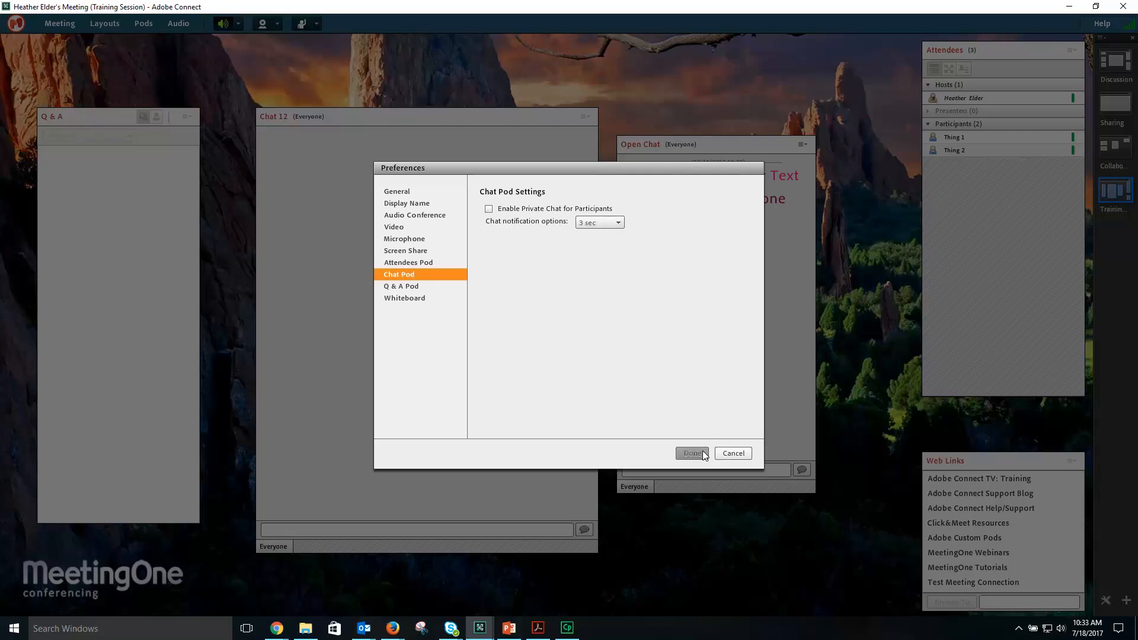
click(691, 453)
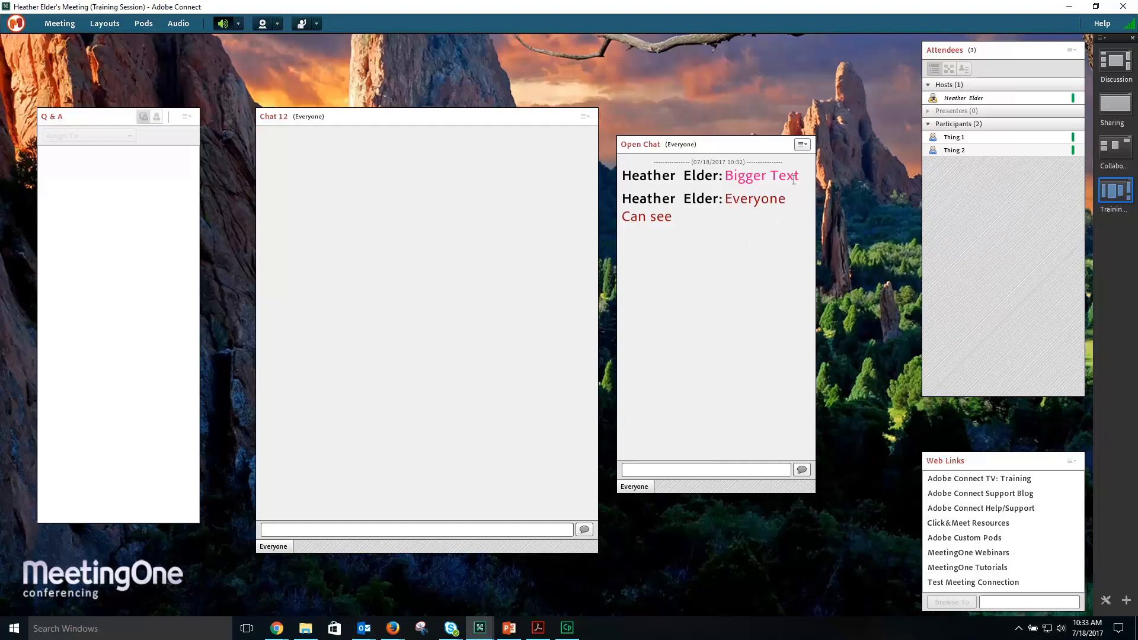
Show the attendee list under Pod Options > Start Chat With > Attendees.
click(802, 144)
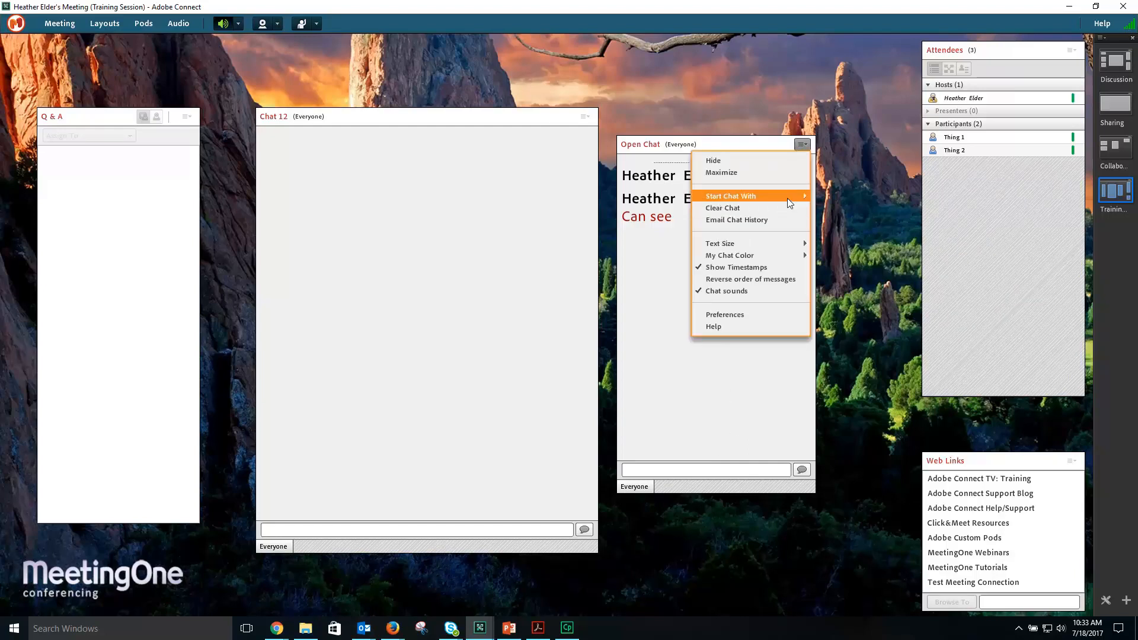
mouse_move(843, 236)
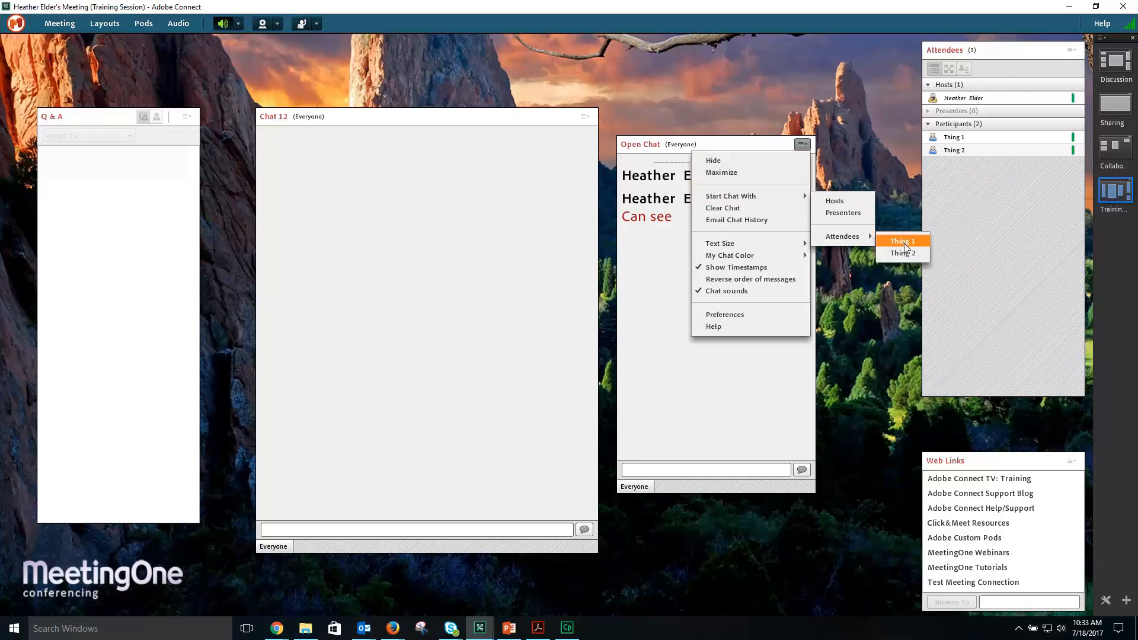
mouse_move(903, 250)
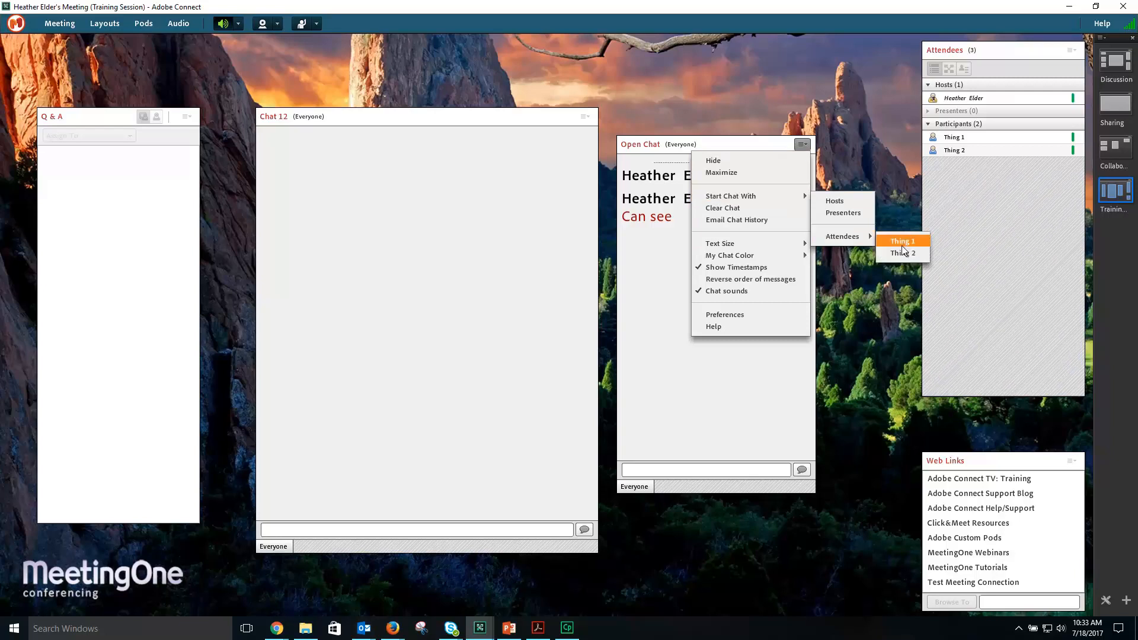